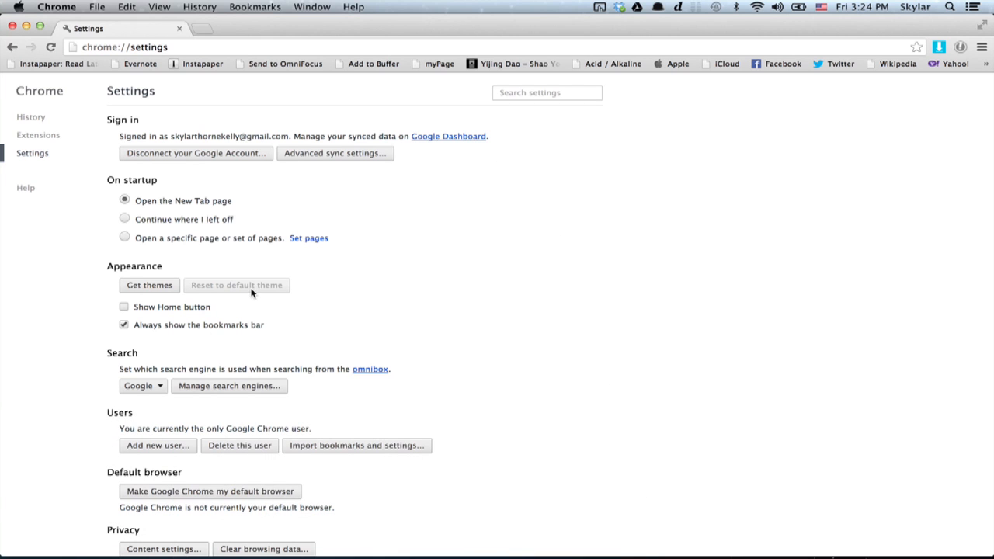
Set Chrome's font size to Very Large and review the custom font settings
{"action": "scroll", "scroll_direction": "down", "scroll_amount": 3}
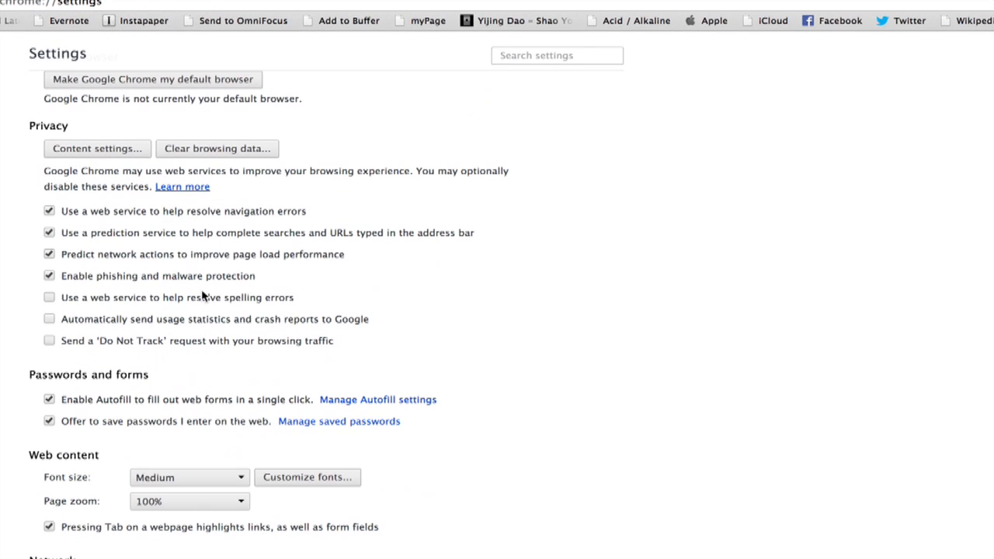
{"action": "scroll", "scroll_direction": "down", "scroll_amount": 3}
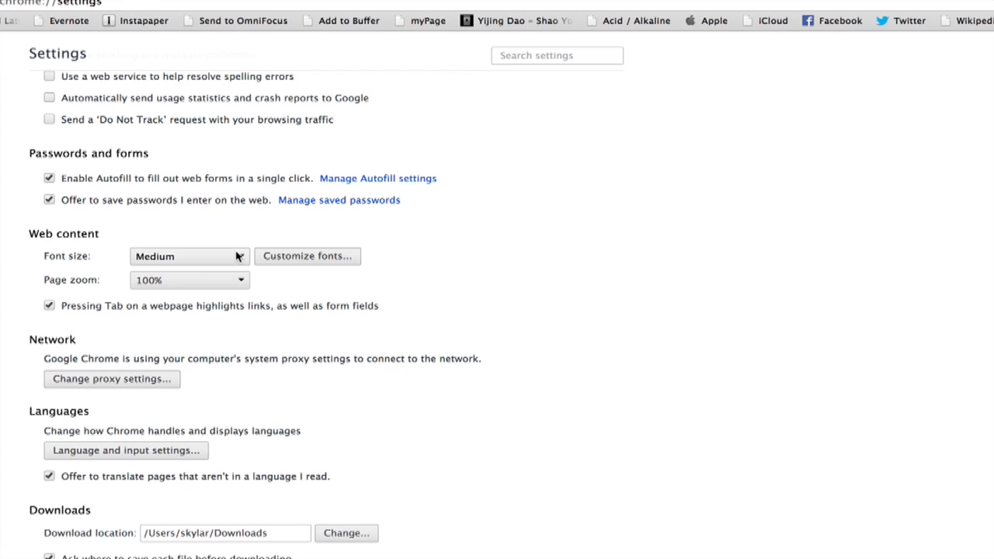
{"action": "left_click", "coordinate": [189, 255]}
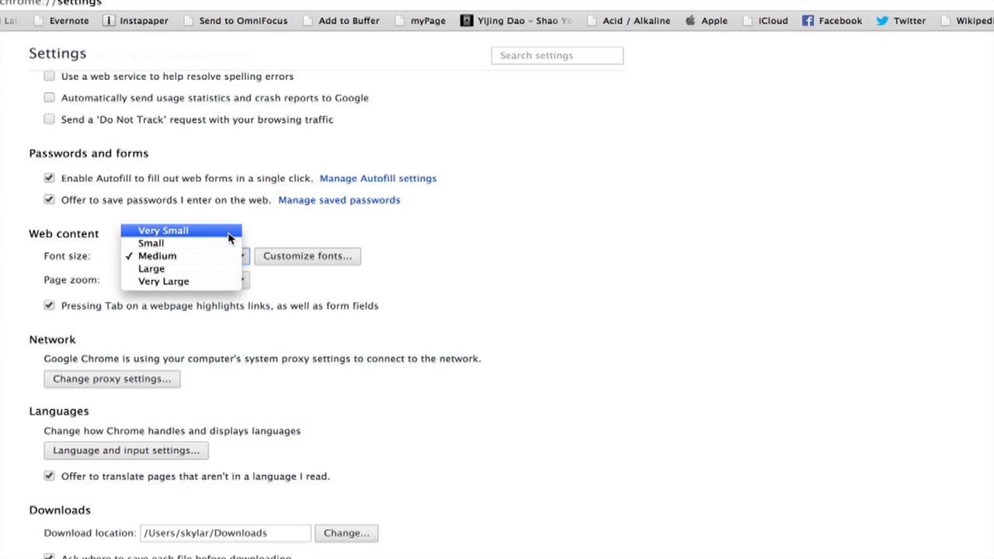
{"action": "left_click", "coordinate": [163, 230]}
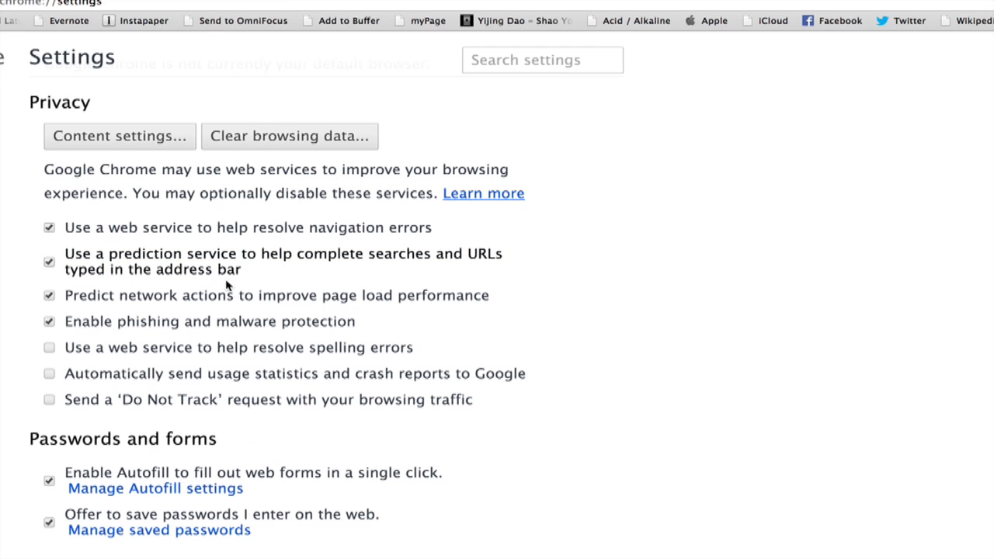
{"action": "scroll", "scroll_direction": "down", "scroll_amount": 3}
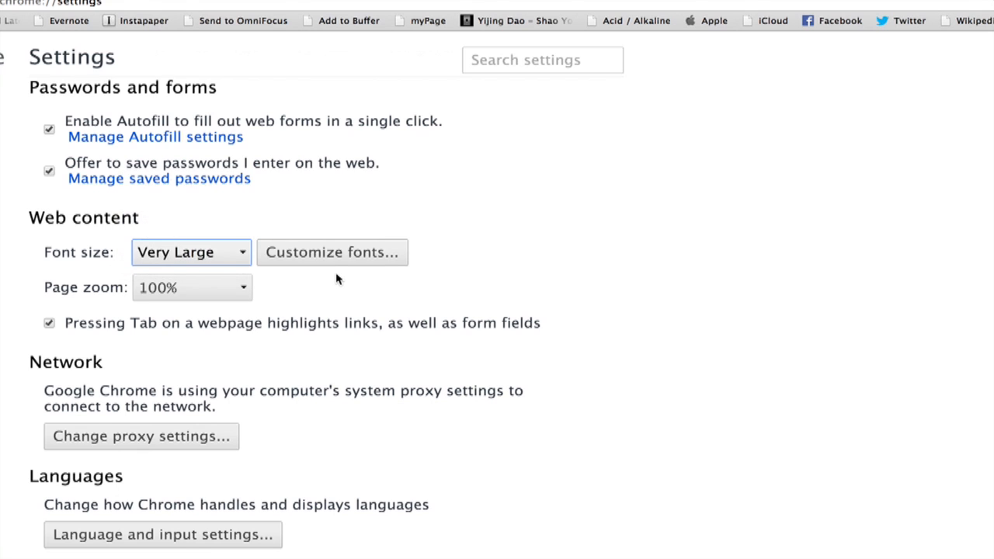
{"action": "scroll", "scroll_direction": "down", "scroll_amount": 3}
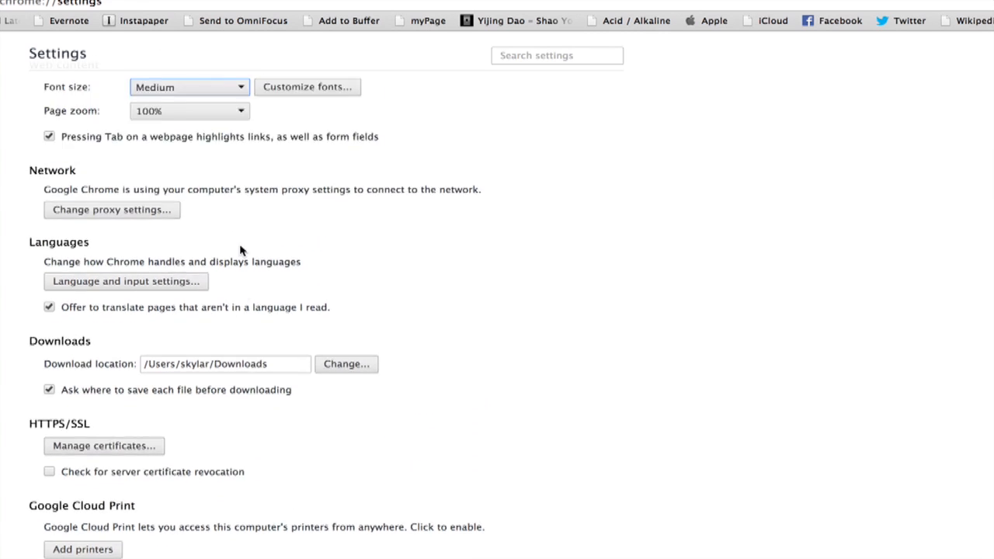
{"action": "left_click", "coordinate": [307, 86]}
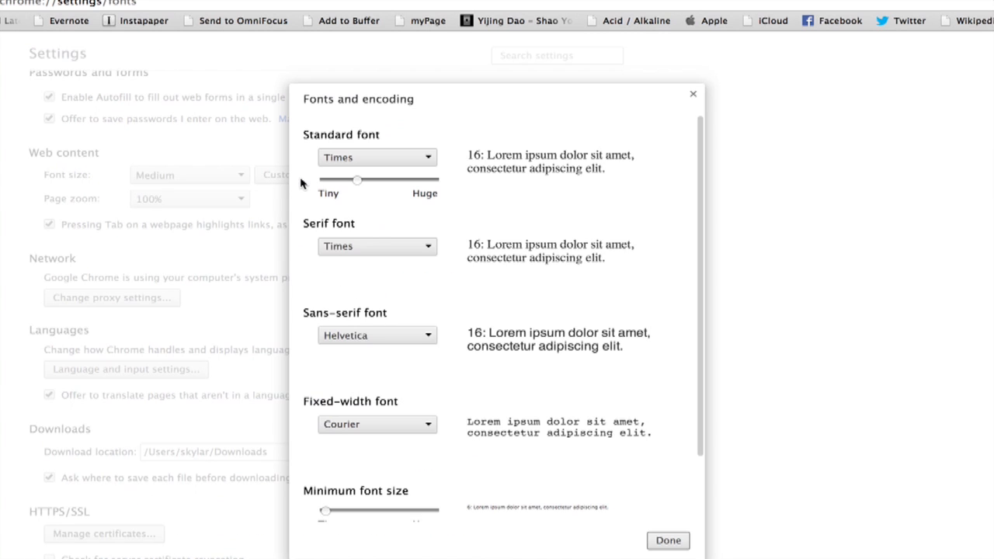
{"action": "mouse_move", "coordinate": [672, 521]}
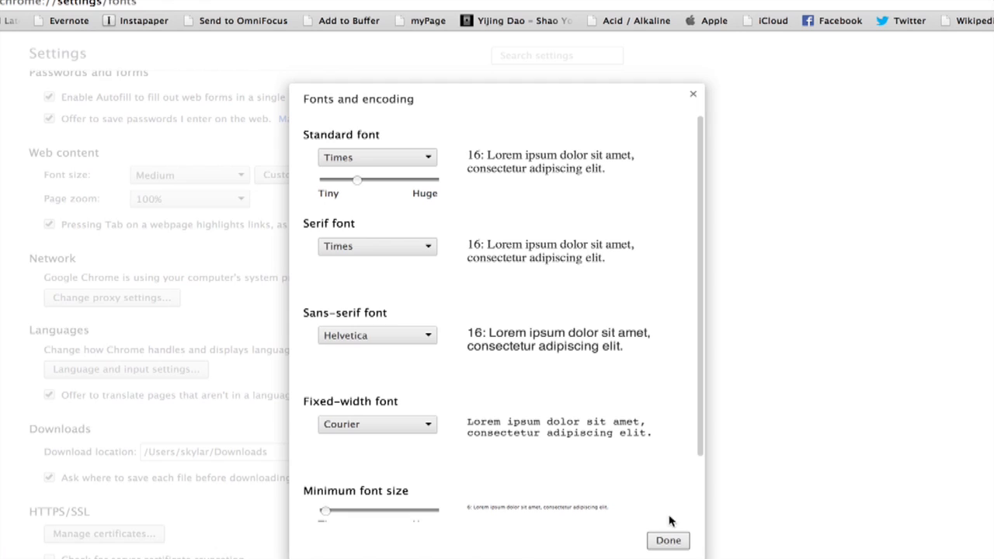
{"action": "left_click", "coordinate": [667, 540]}
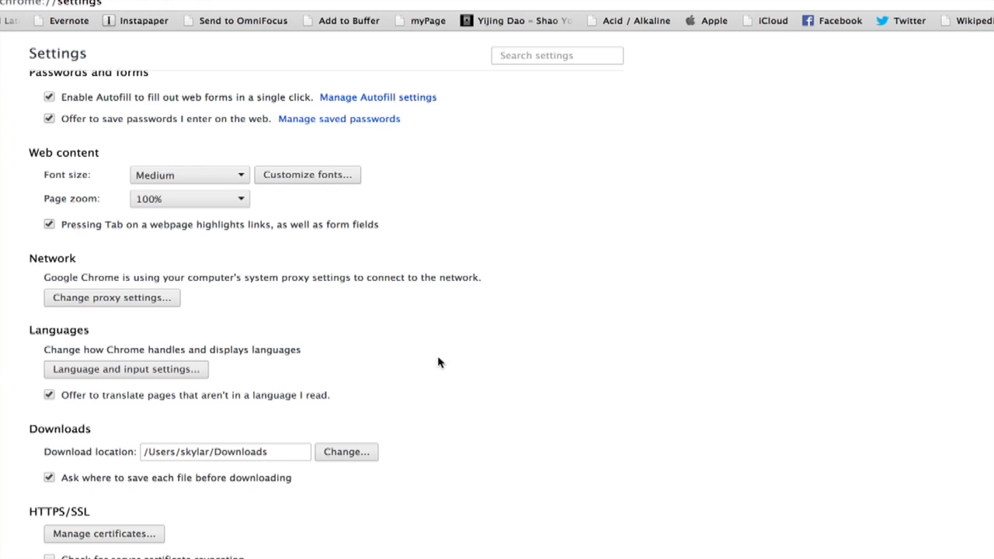
Leave Chrome page zoom at 100%, then enable Make Address Bar Font Size Bigger in Firefox
{"action": "left_click", "coordinate": [189, 199]}
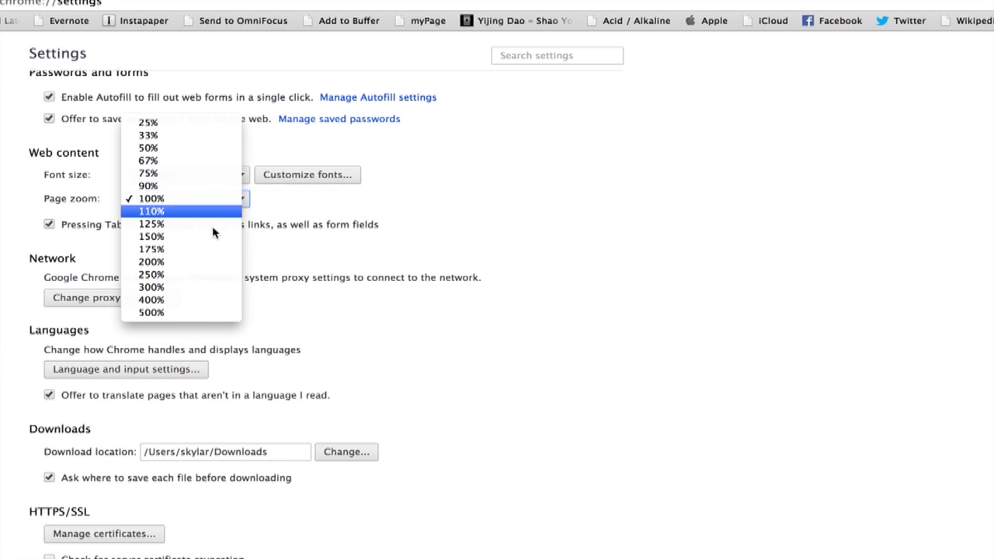
{"action": "mouse_move", "coordinate": [197, 312]}
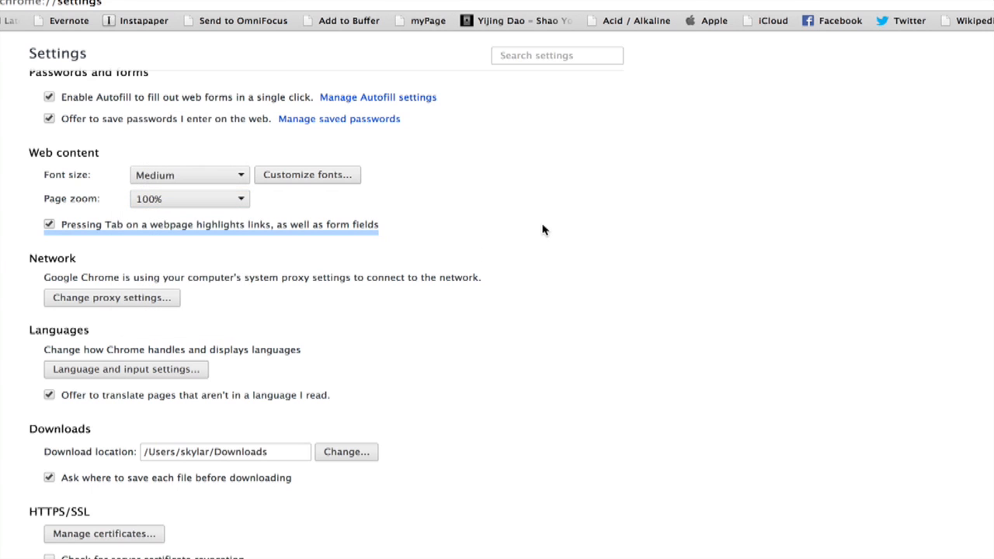
{"action": "left_click", "coordinate": [179, 3]}
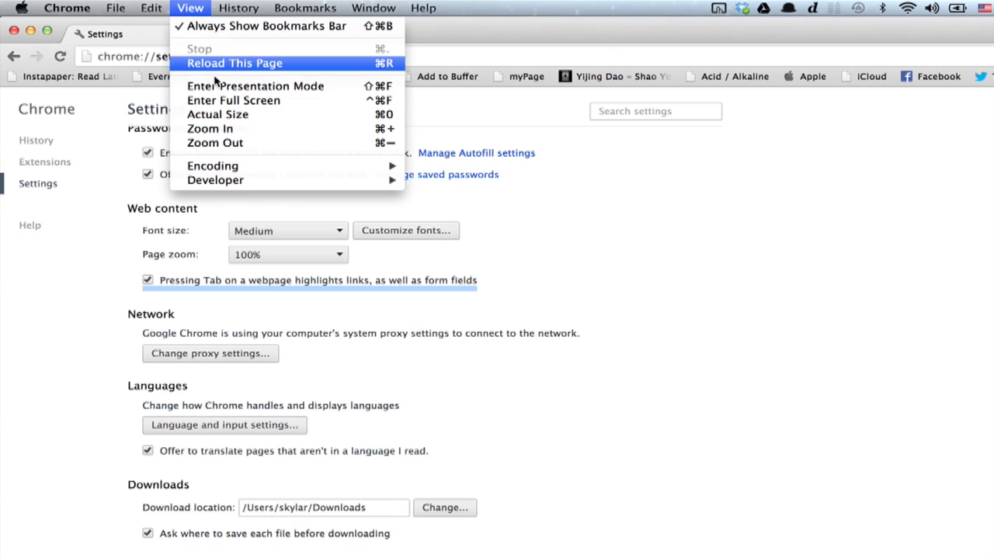
{"action": "mouse_move", "coordinate": [233, 100]}
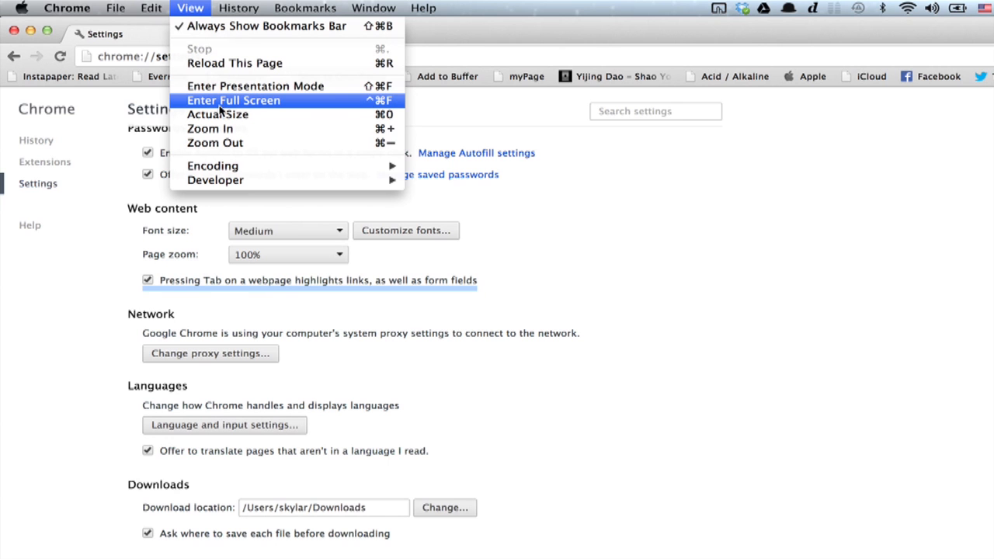
{"action": "mouse_move", "coordinate": [679, 232]}
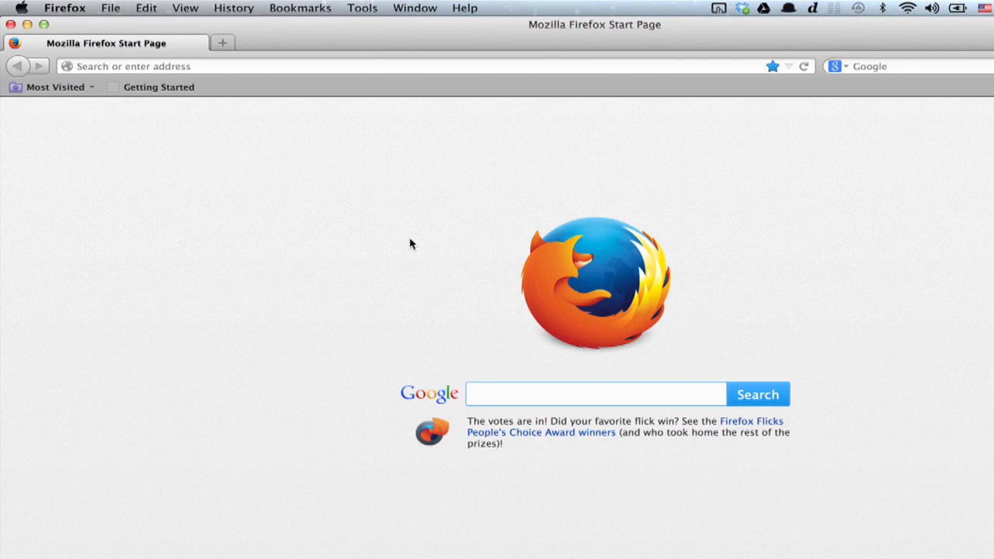
{"action": "left_click", "coordinate": [362, 7]}
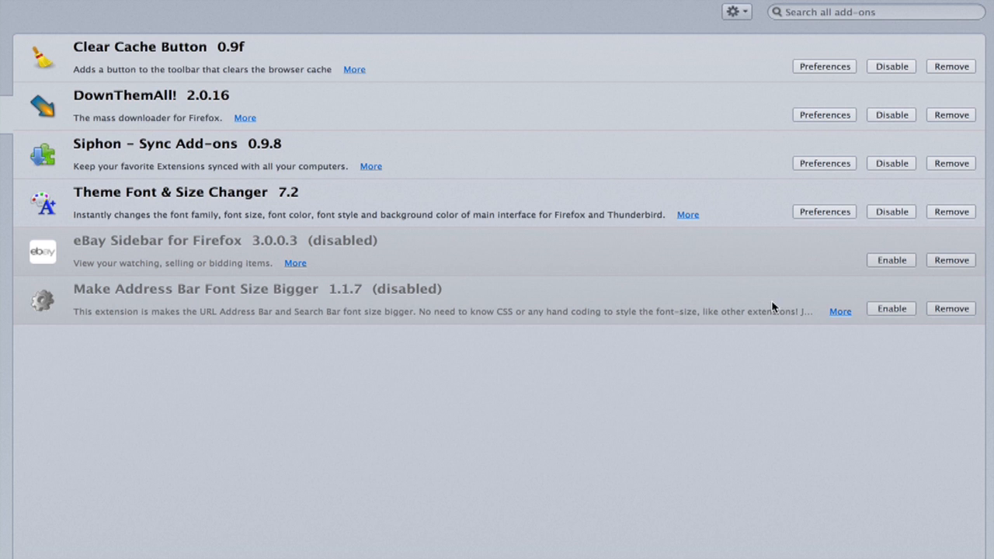
{"action": "left_click", "coordinate": [891, 308]}
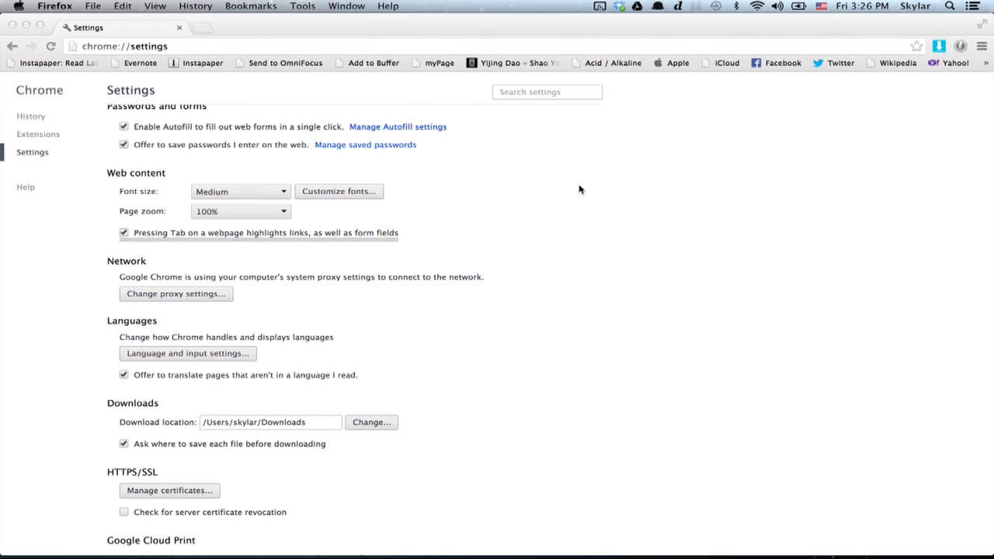
{"action": "mouse_move", "coordinate": [393, 102]}
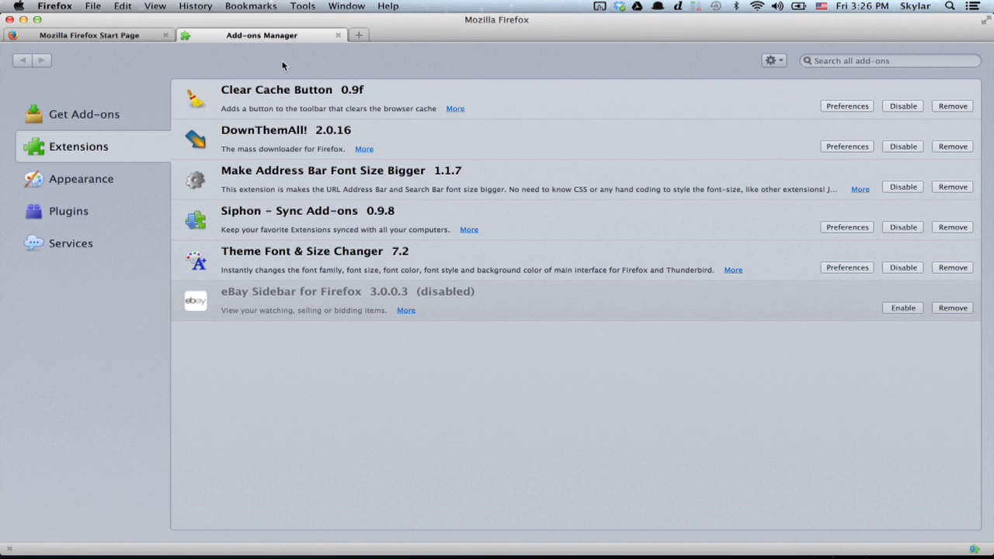
View the enlarged address bar in a new tab and open Theme Font & Size Changer settings
{"action": "left_click", "coordinate": [358, 35]}
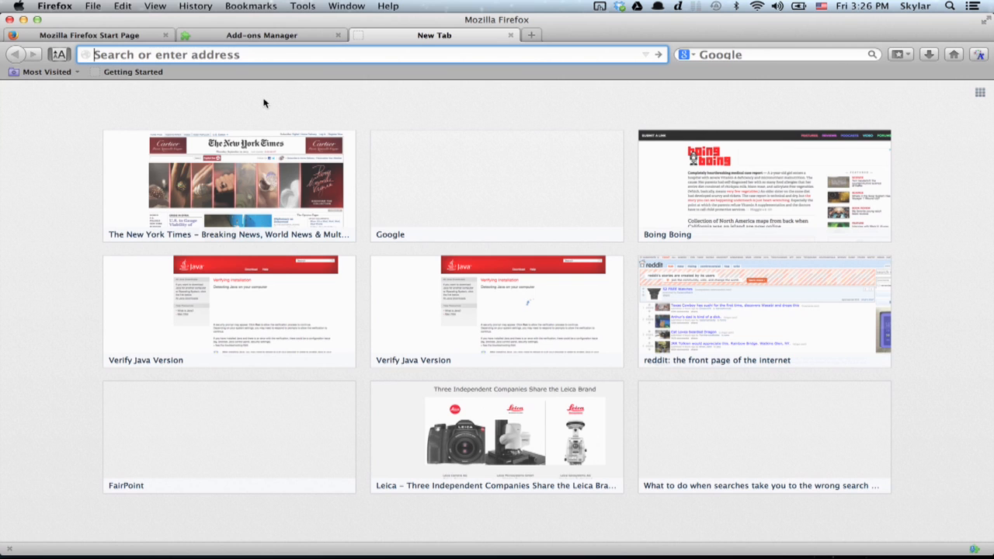
{"action": "mouse_move", "coordinate": [268, 104]}
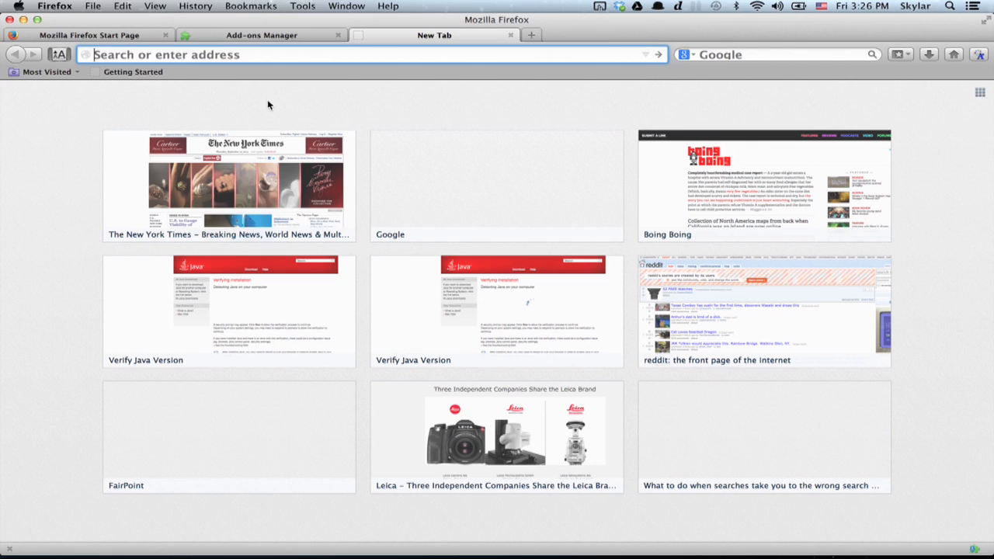
{"action": "left_click", "coordinate": [302, 6]}
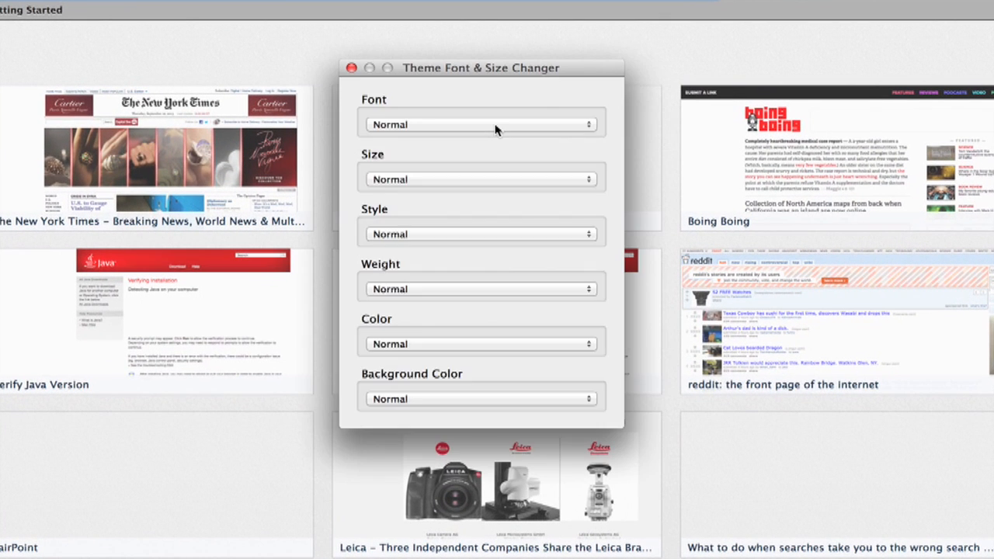
{"action": "mouse_move", "coordinate": [457, 235]}
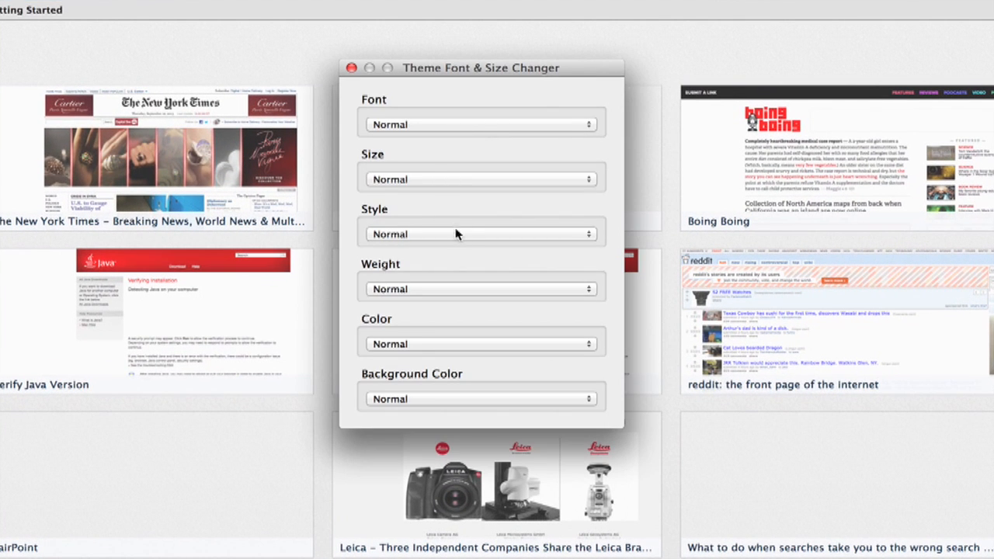